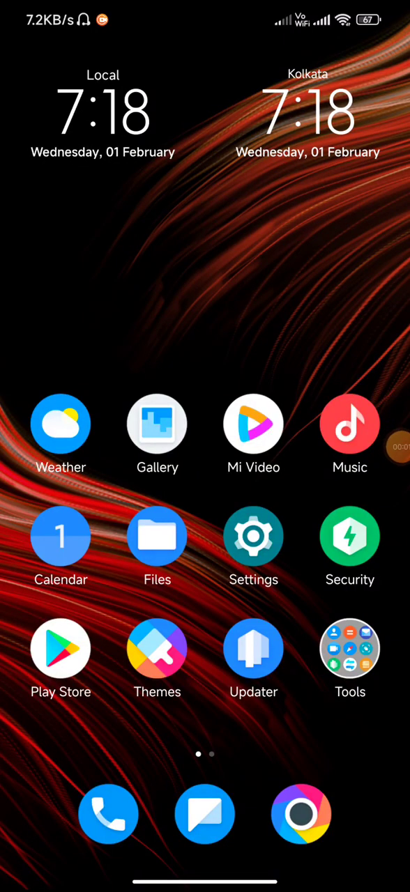
# Launch the Settings app from the home screen to reach its main list
pyautogui.click(254, 535)
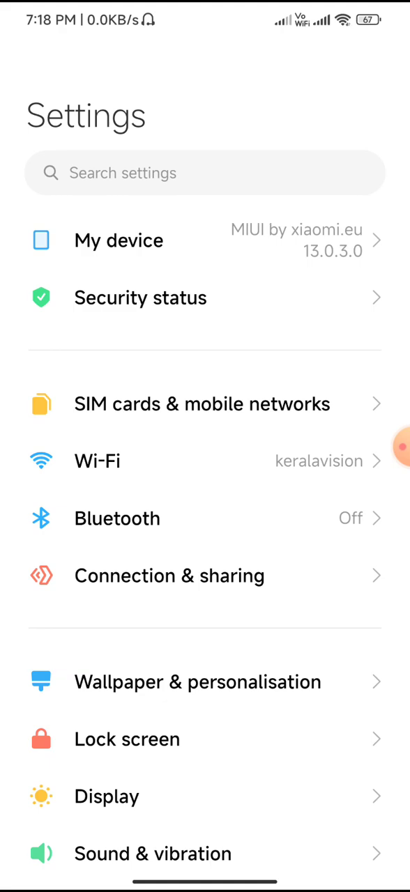
# Review the POCO M3's full specs under My device (Android 12, MIUI 13.0.3.0)
pyautogui.click(118, 240)
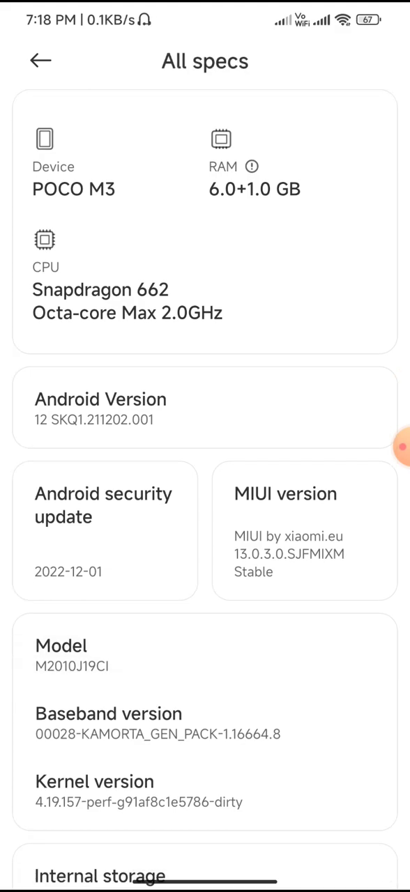
pyautogui.scroll(-3)
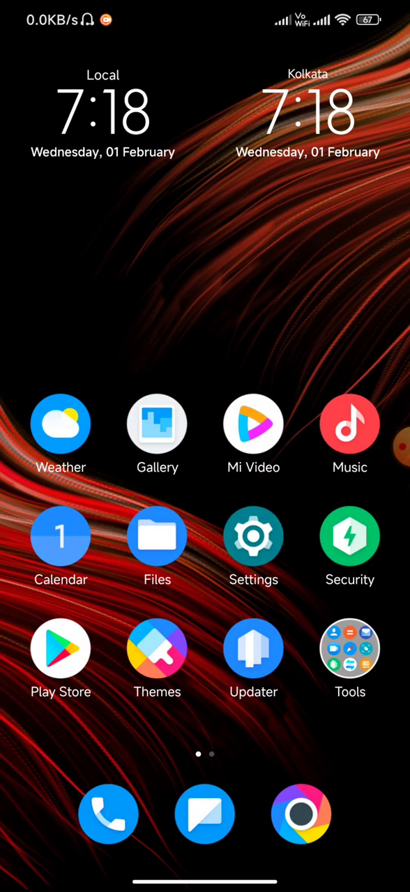
pyautogui.click(205, 814)
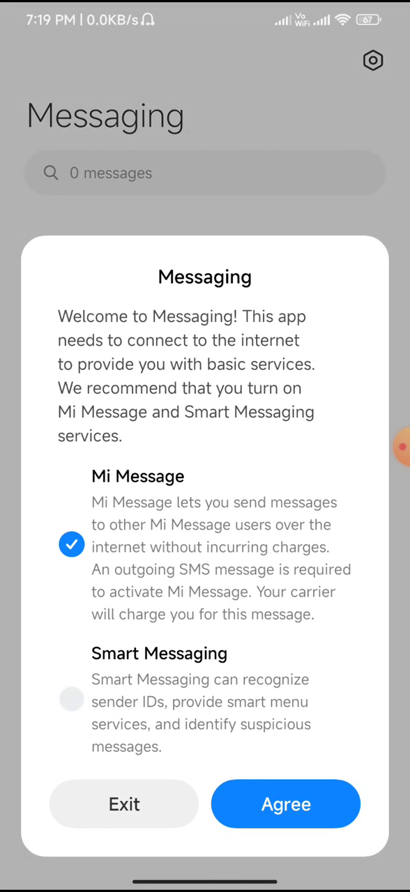
pyautogui.click(286, 802)
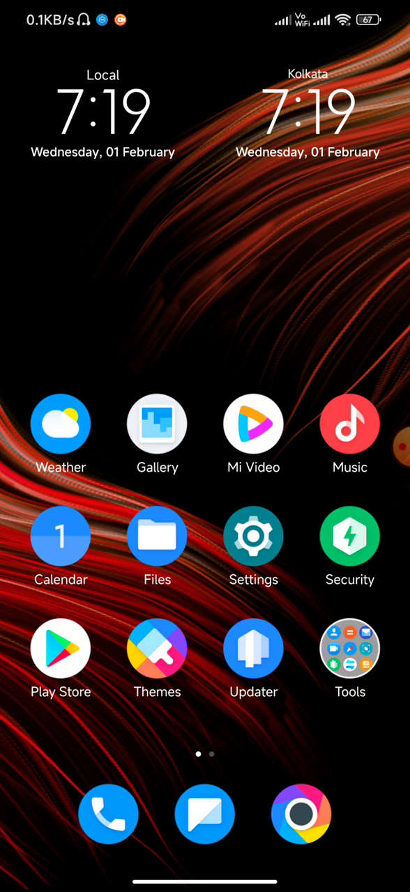
# Reach Home screen settings showing Classic layout, gesture navigation and -1 screen None
pyautogui.click(253, 424)
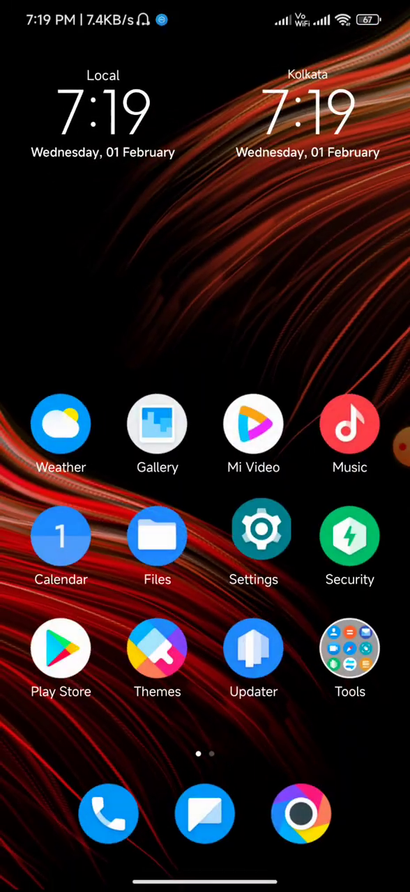
pyautogui.click(254, 537)
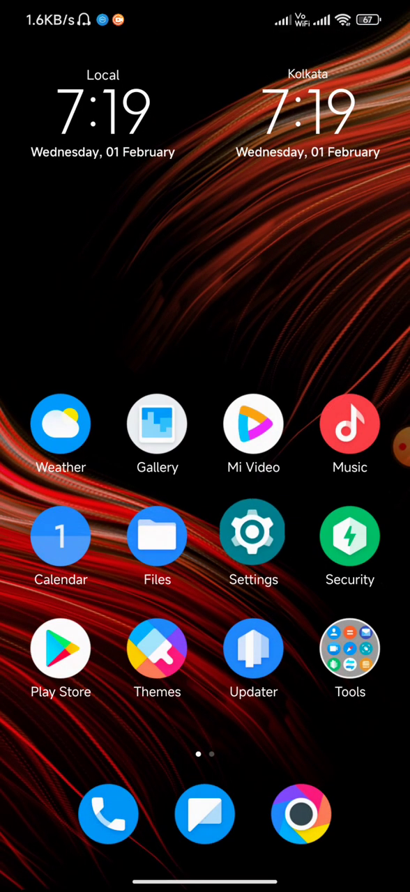
pyautogui.click(254, 532)
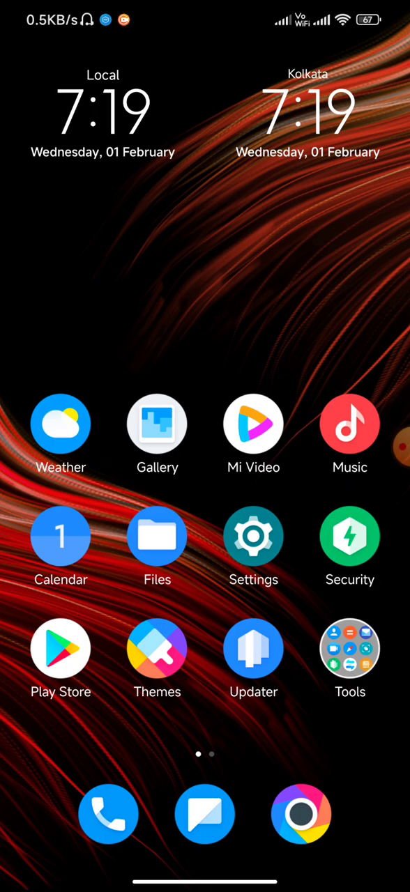
pyautogui.click(350, 649)
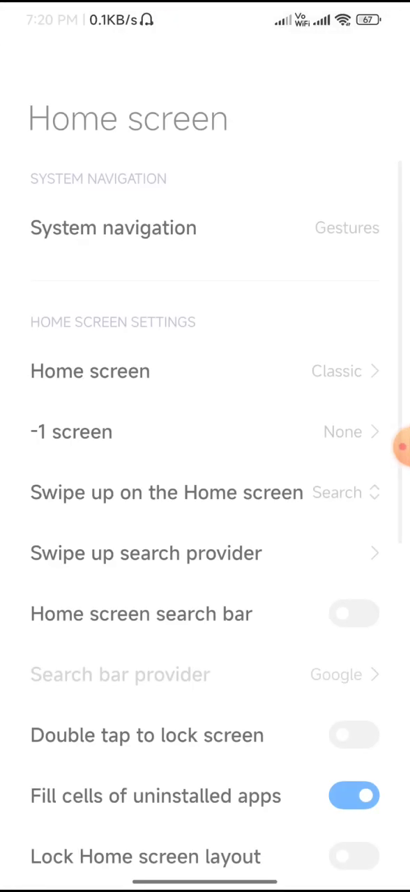
# Show the -1 screen choices App vault, Google Discover and None, leaving None selected
pyautogui.scroll(-3)
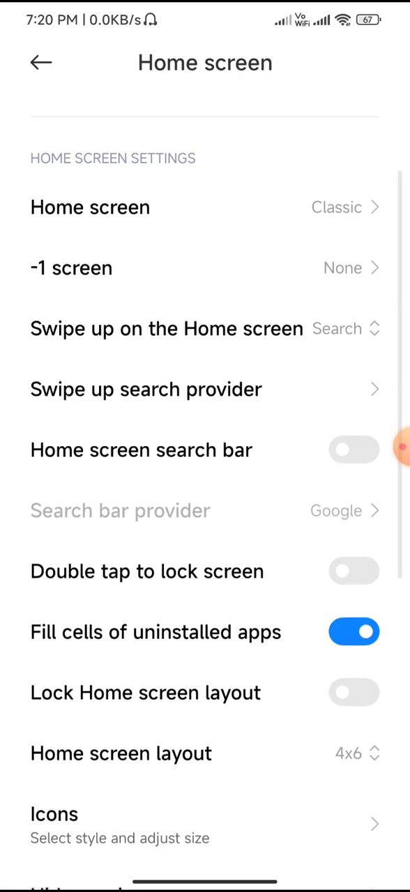
pyautogui.click(71, 267)
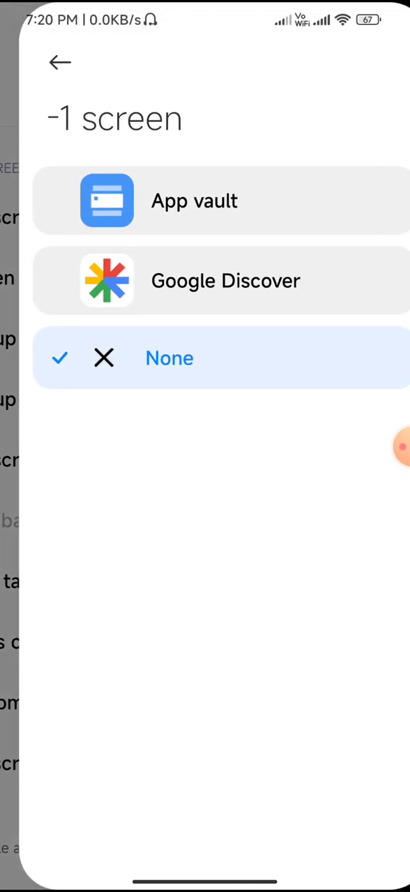